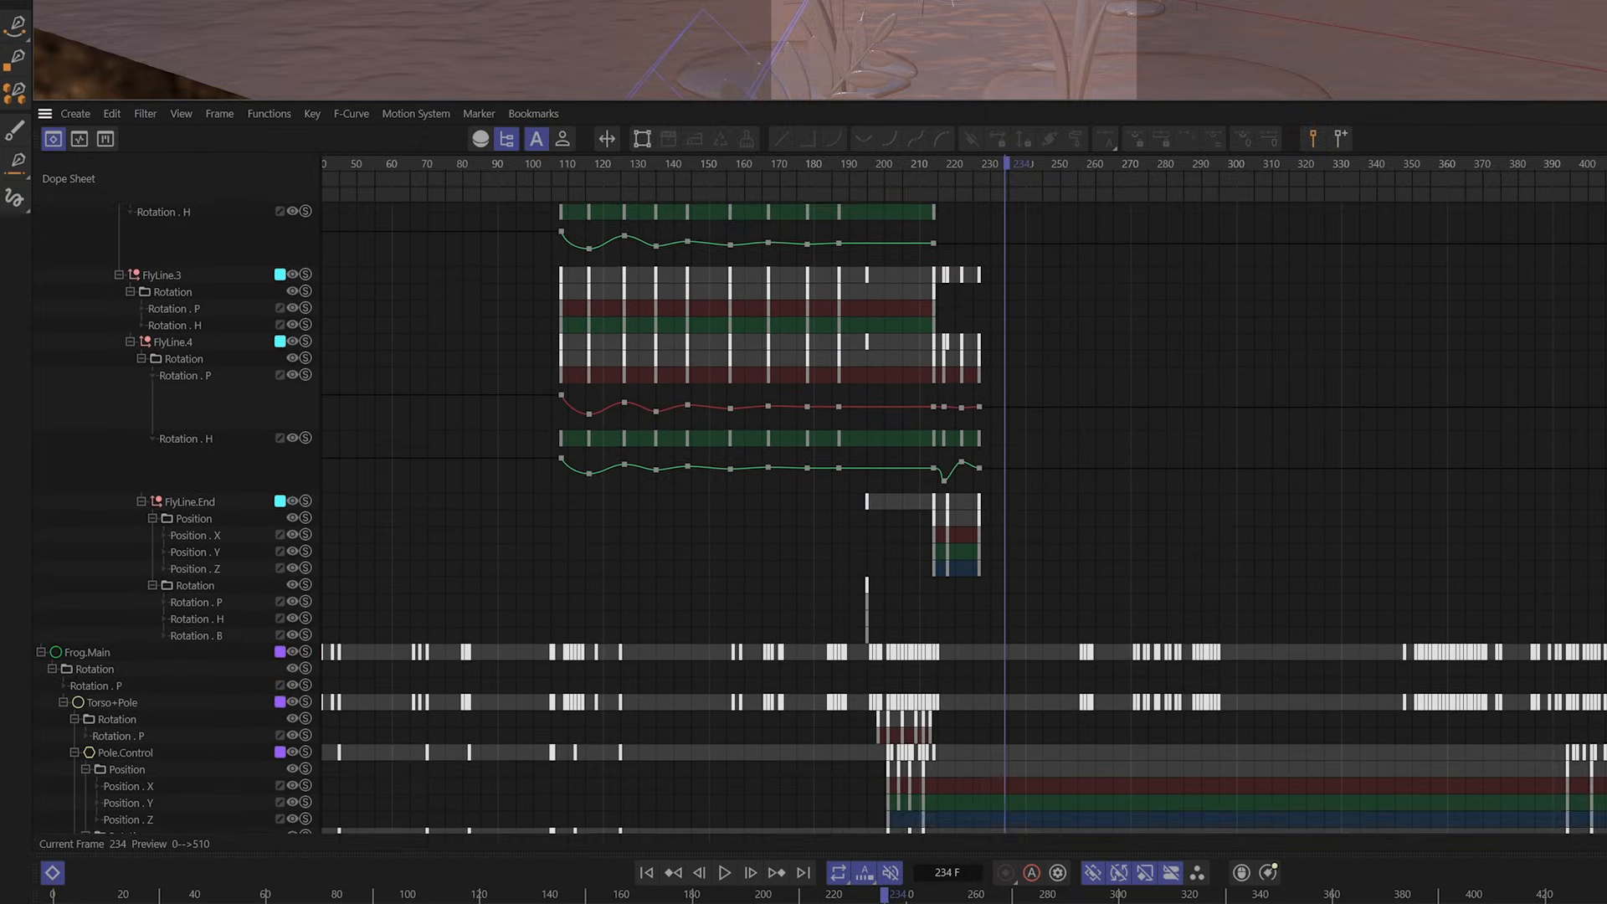
Step: Scroll the Dope Sheet down to show the Fishing Pole Tip and Body.Feet tracks
{"action": "scroll", "scroll_direction": "down", "scroll_amount": 3}
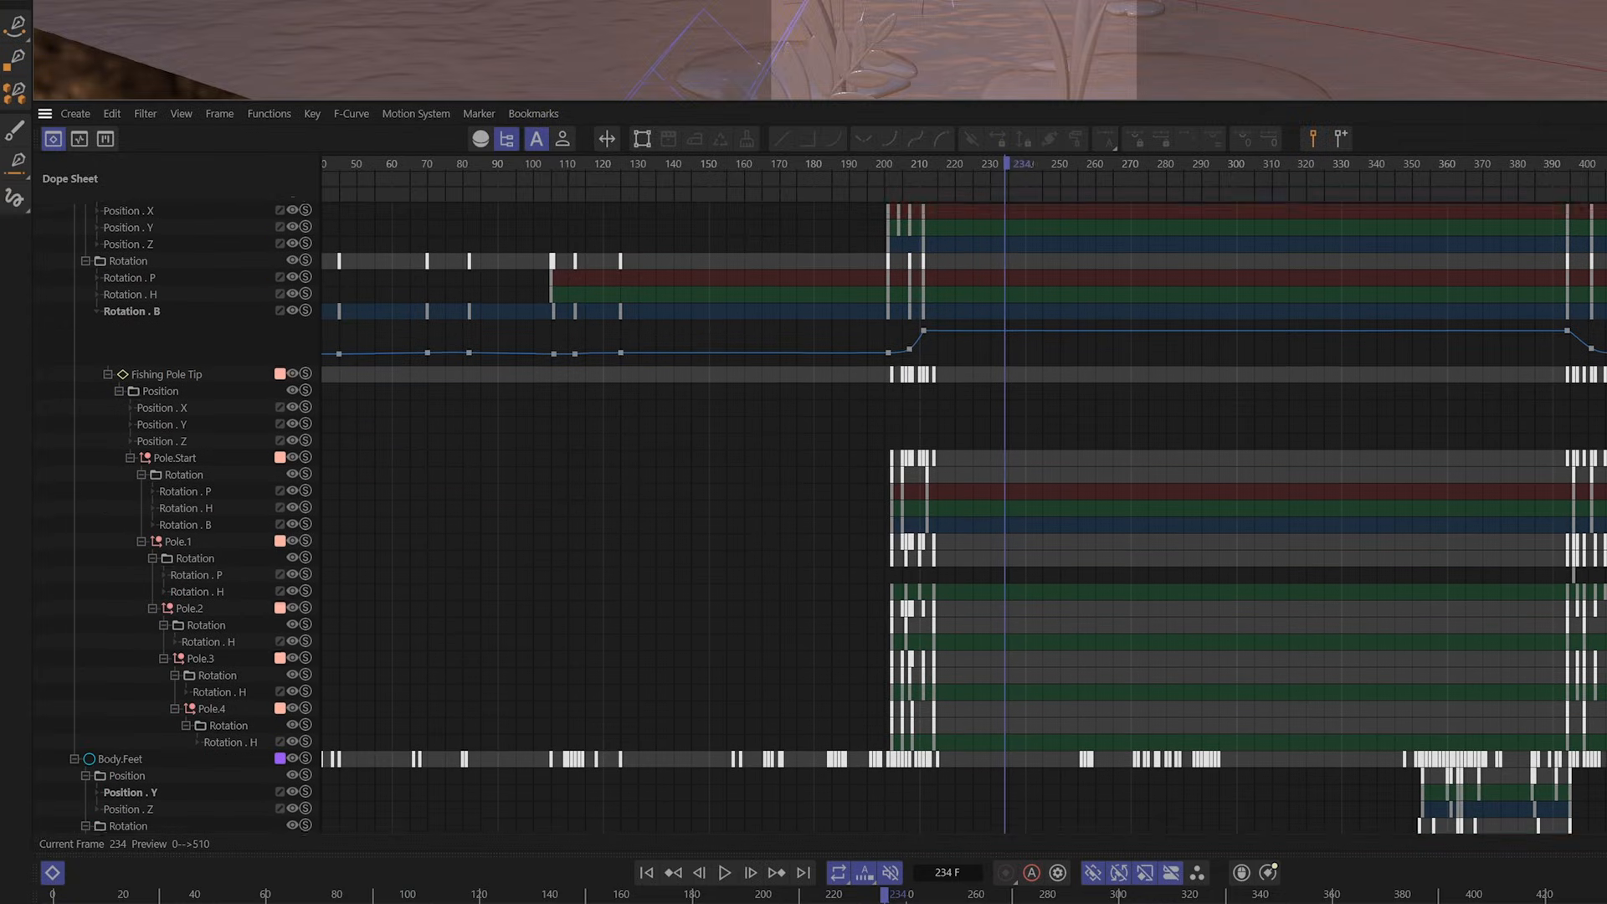
Step: Recall the Fishing Pole bookmark from the Dope Sheet Bookmarks menu
{"action": "left_click", "coordinate": [533, 113]}
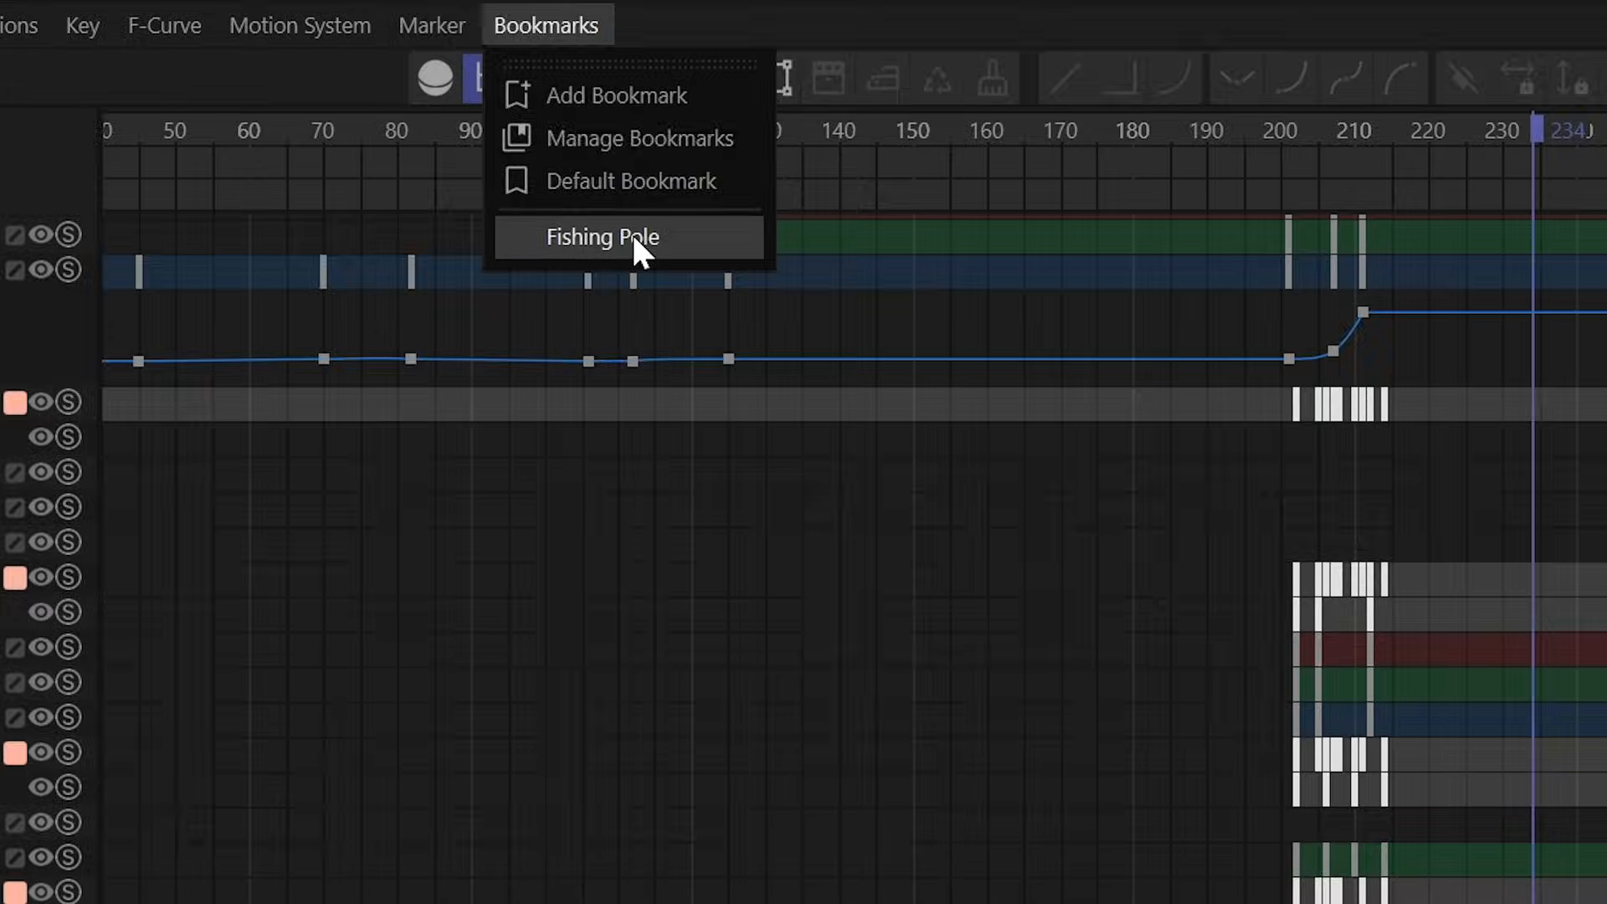
{"action": "left_click", "coordinate": [602, 237]}
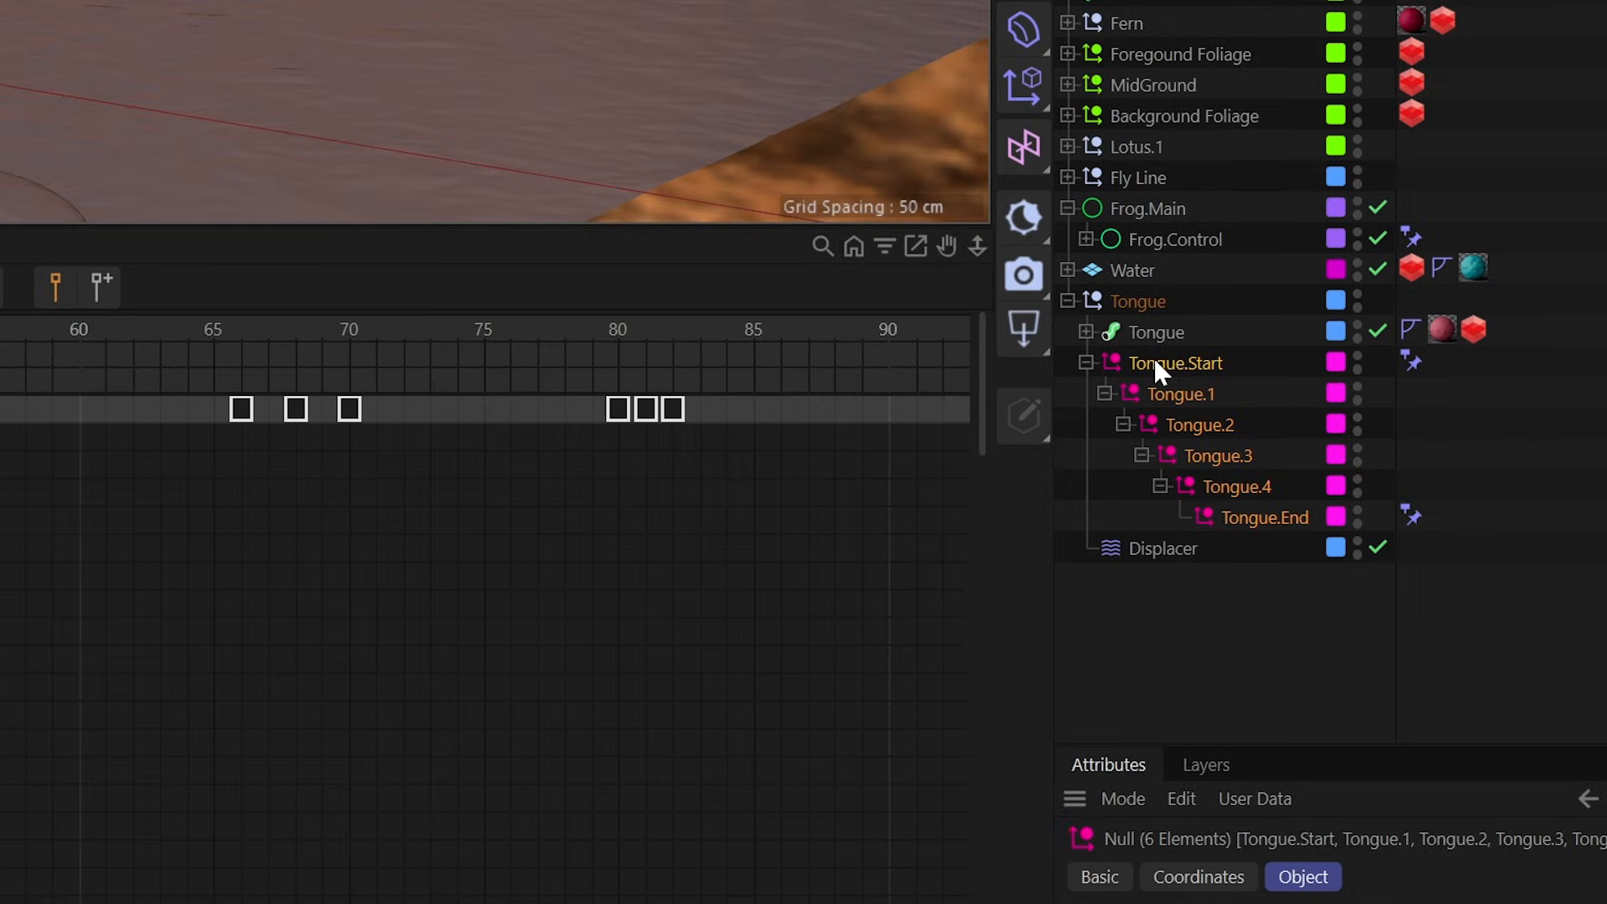
Step: Middle-click Tongue.Start in the Object Manager to select it with its child joints
{"action": "middle_click", "coordinate": [1174, 363]}
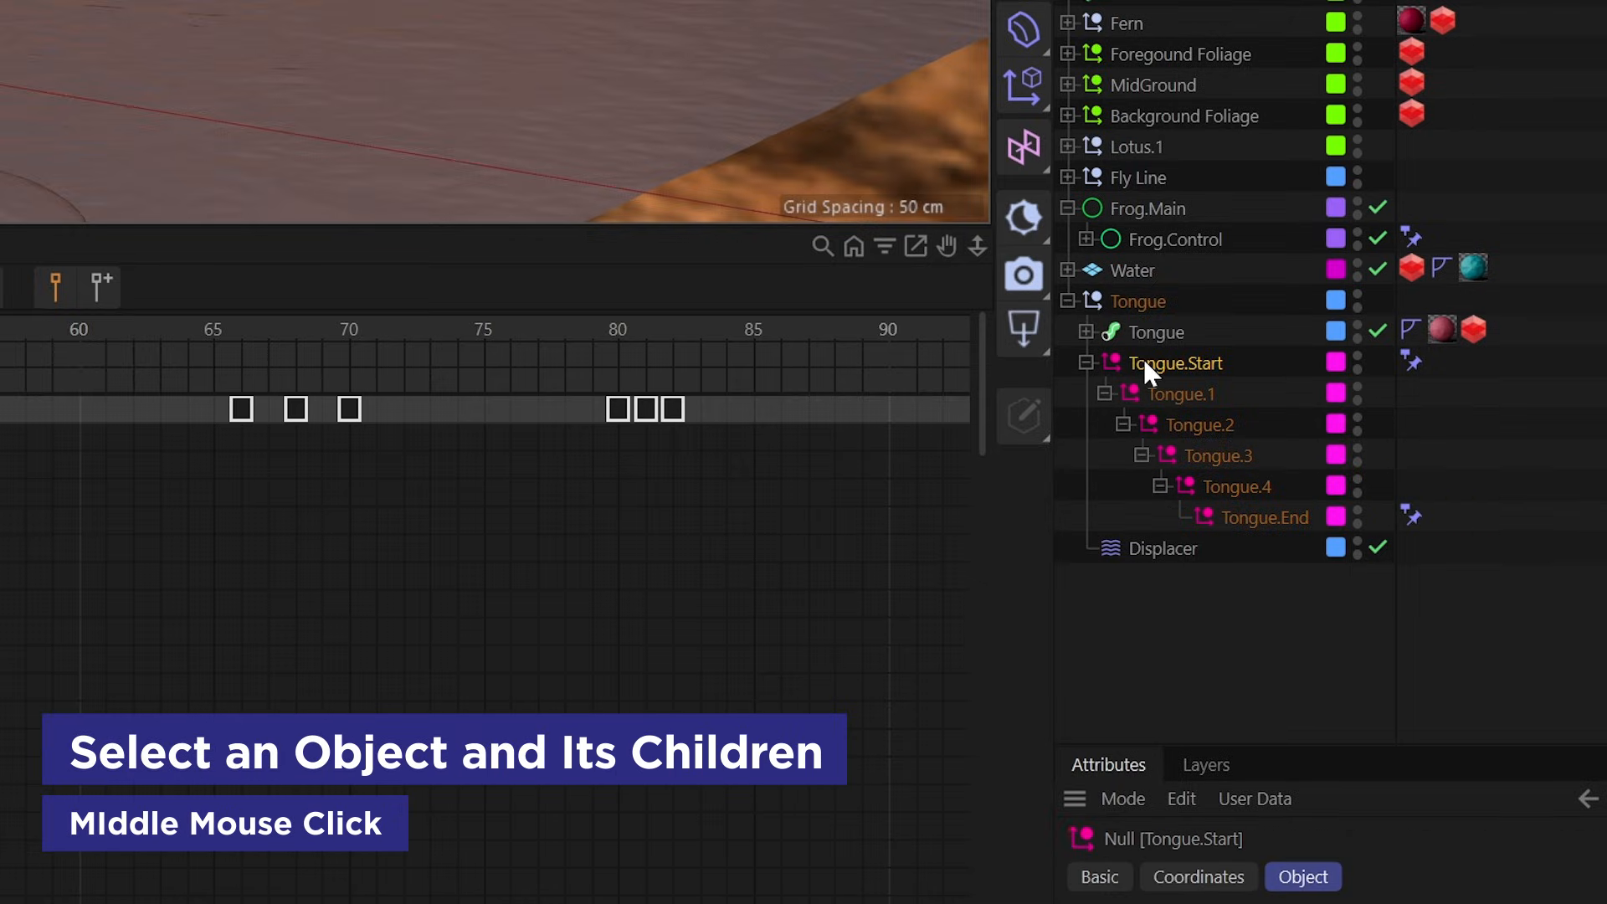